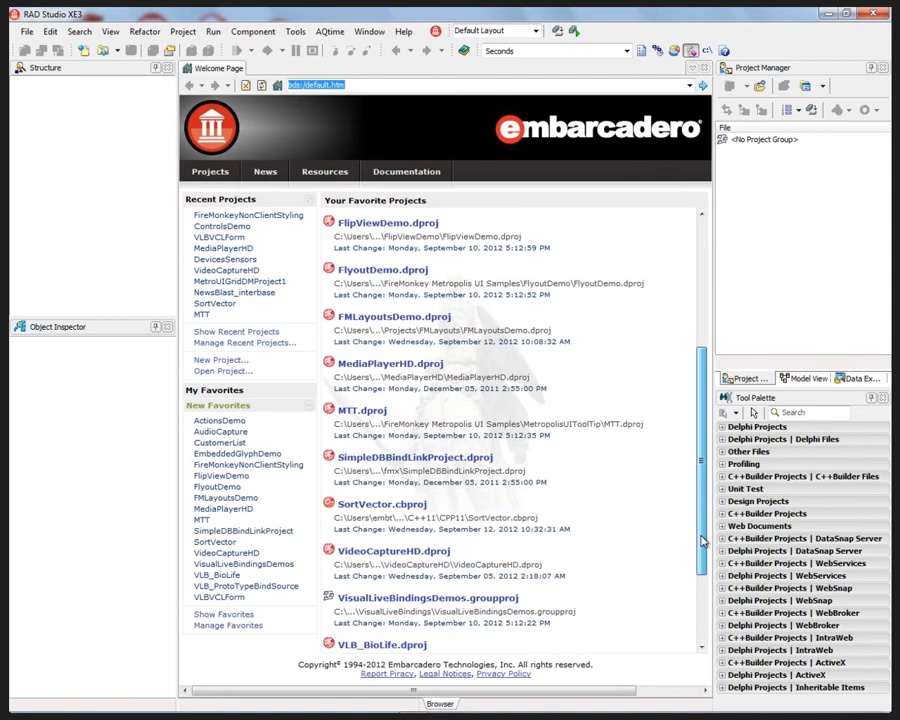
Step: Open and run the MediaPlayerHD project, loading TurtlesInBarbados.m4v from the sample videos
scroll("up", 3)
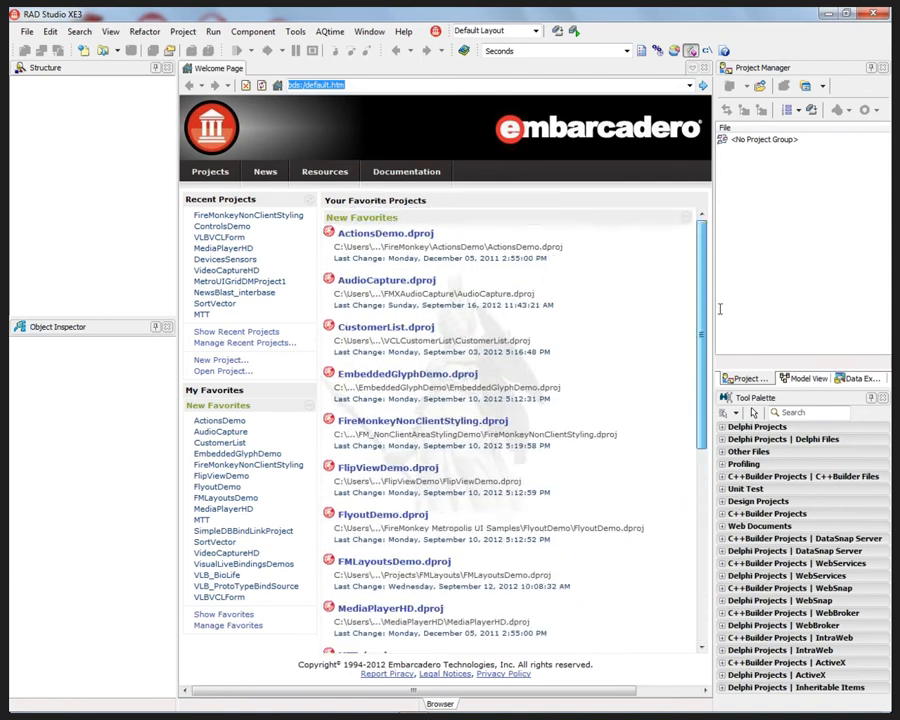
mouse_move(386, 280)
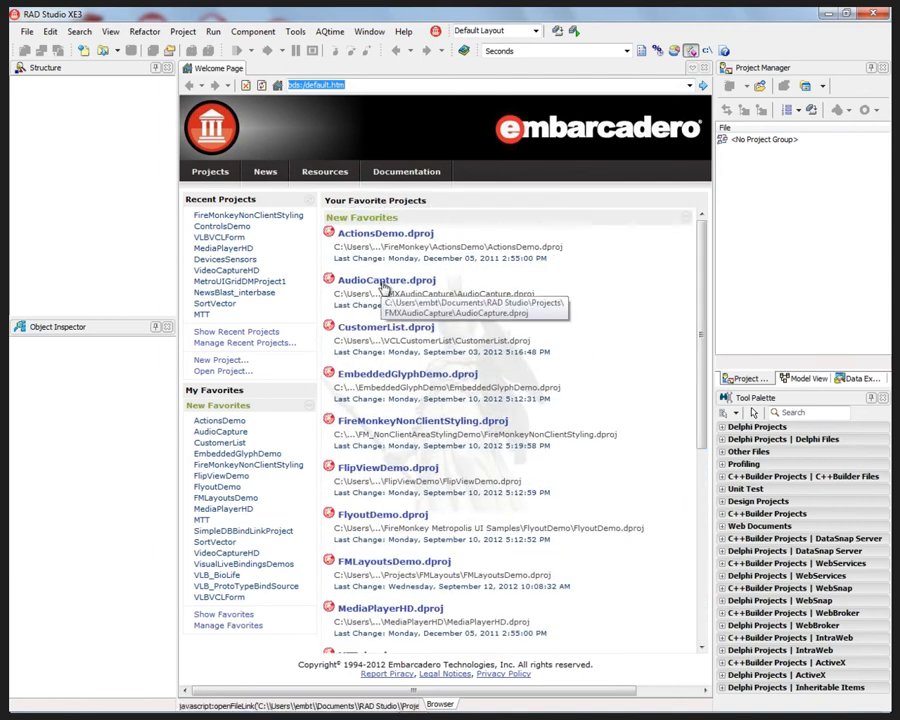
scroll("down", 3)
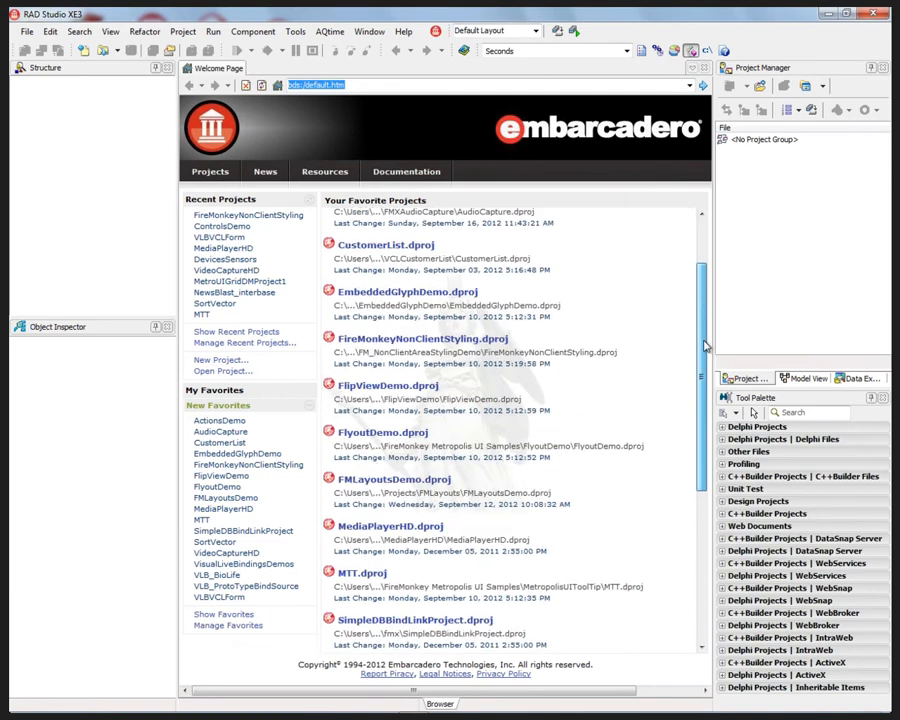
scroll("down", 3)
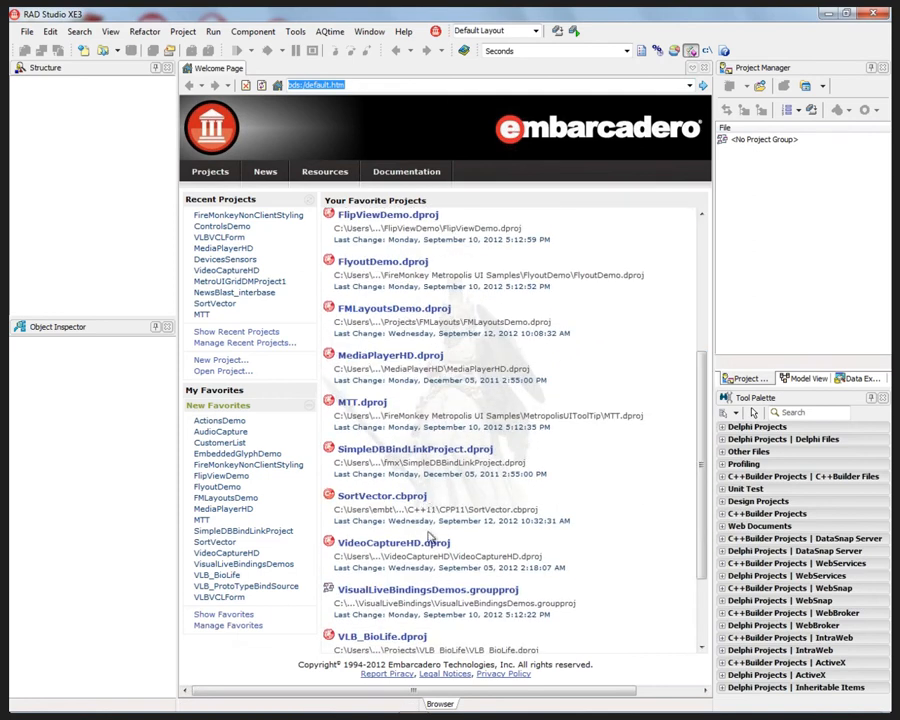
mouse_move(390, 356)
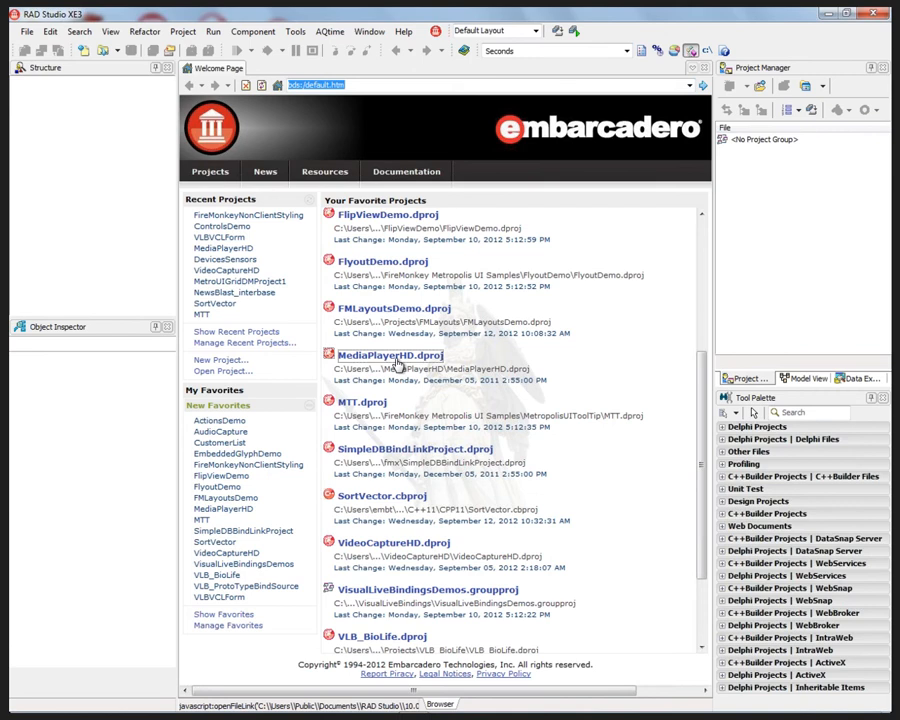
double_click(391, 355)
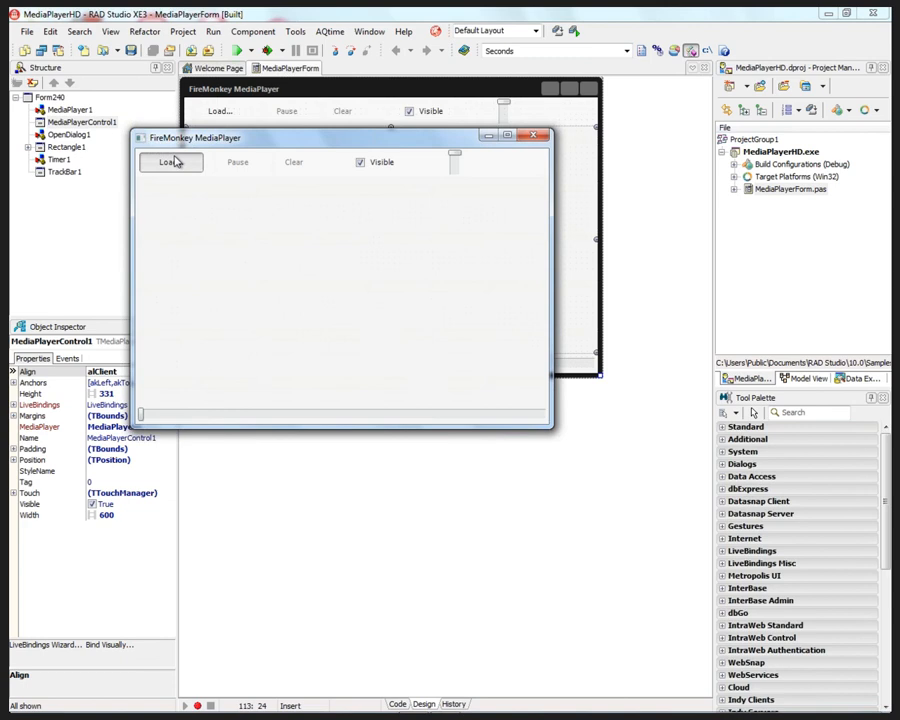
left_click(168, 162)
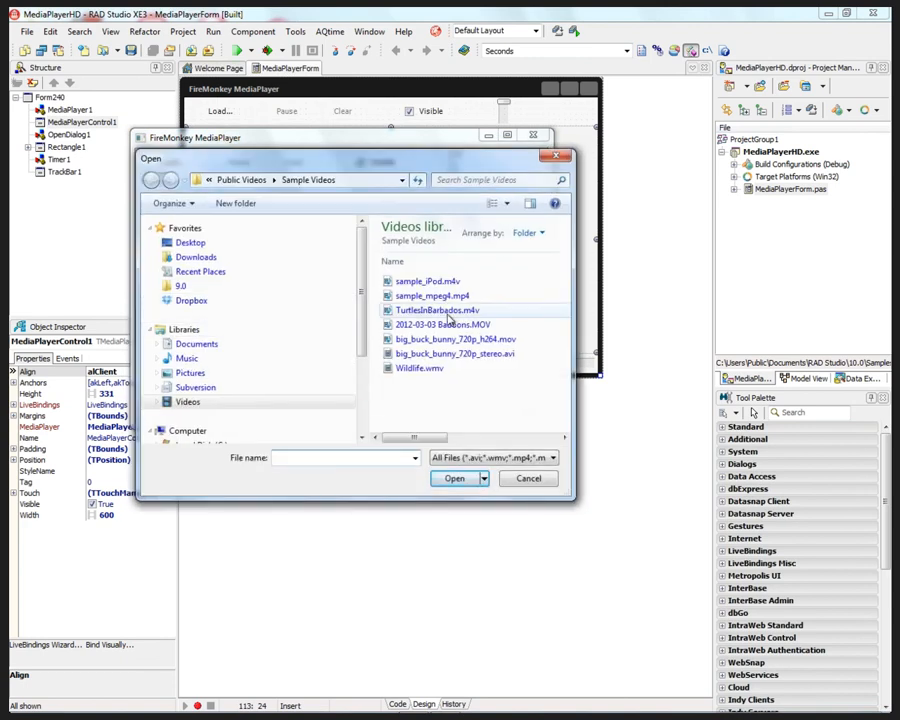
left_click(528, 478)
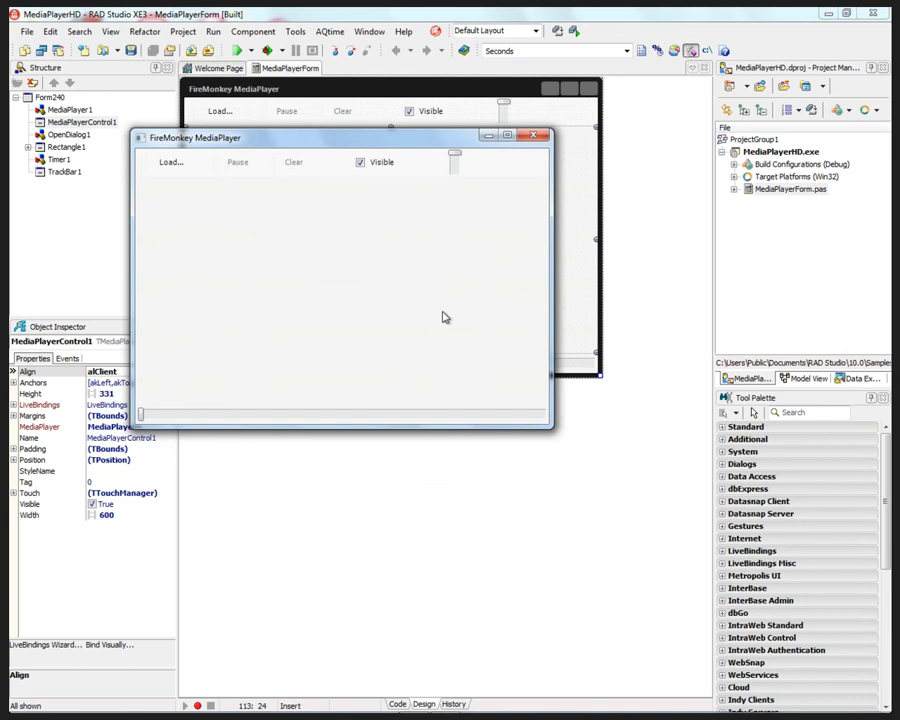
left_click(170, 161)
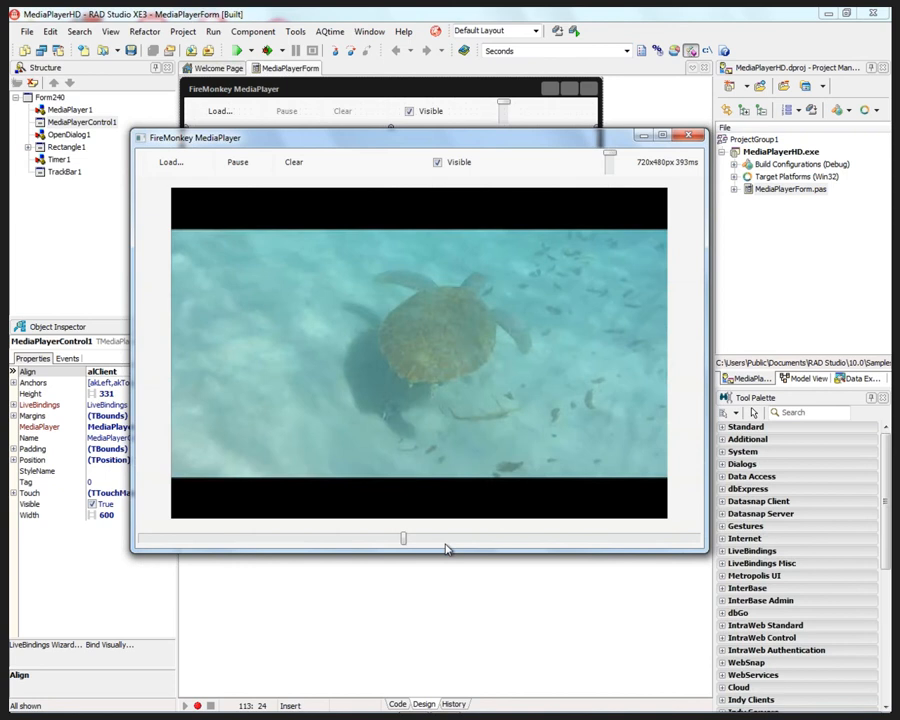
Step: Close the running player and return to the MediaPlayerForm source code
left_click(397, 704)
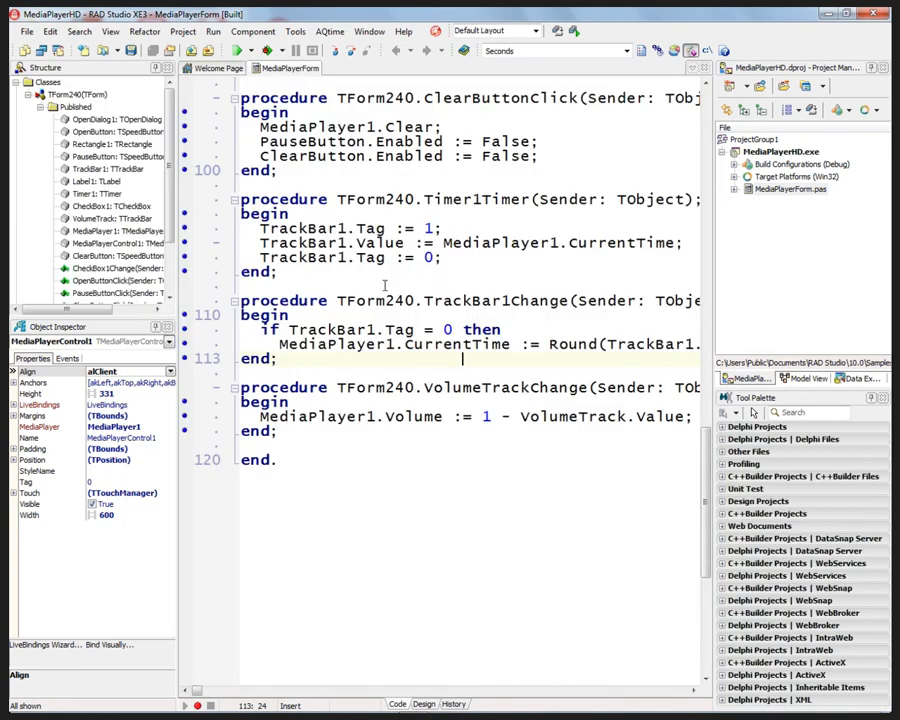
scroll("up", 3)
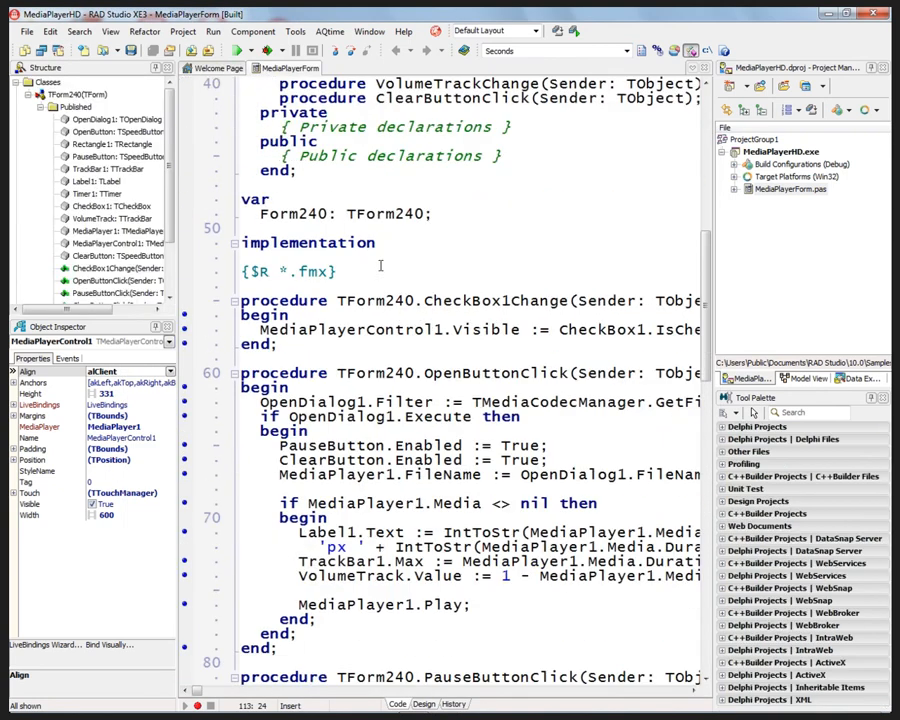
scroll("down", 3)
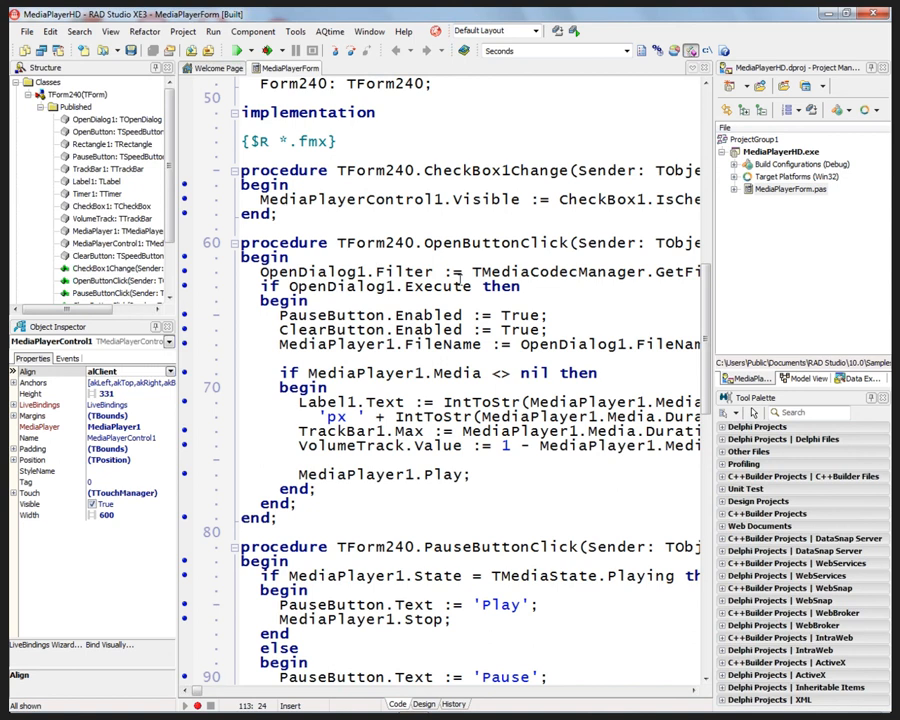
Step: Highlight Filter, GetFilterString and FileName in TForm240.OpenButtonClick
left_click(313, 271)
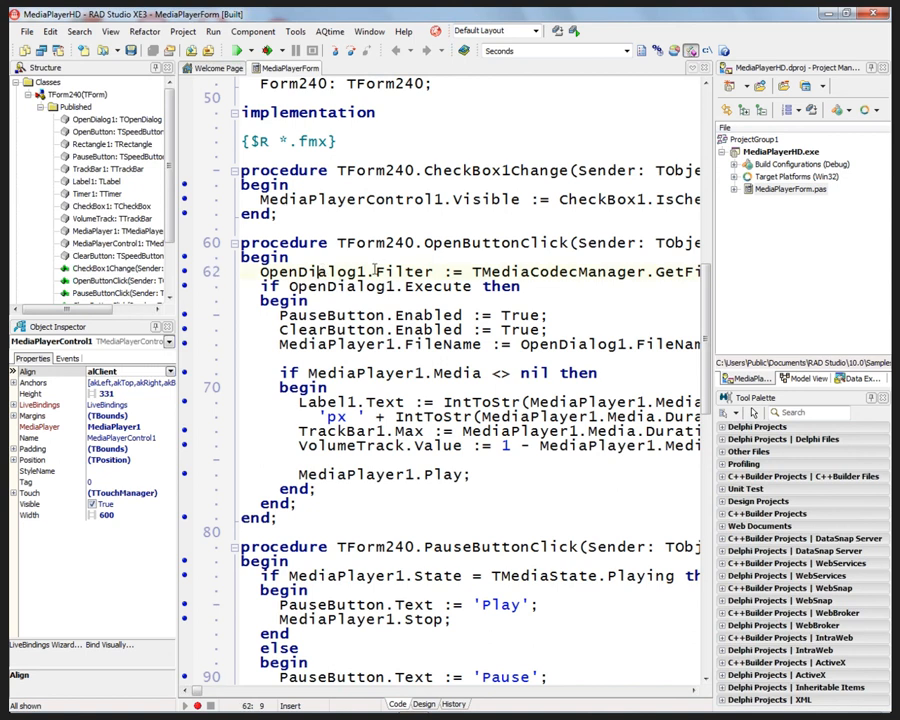
double_click(405, 271)
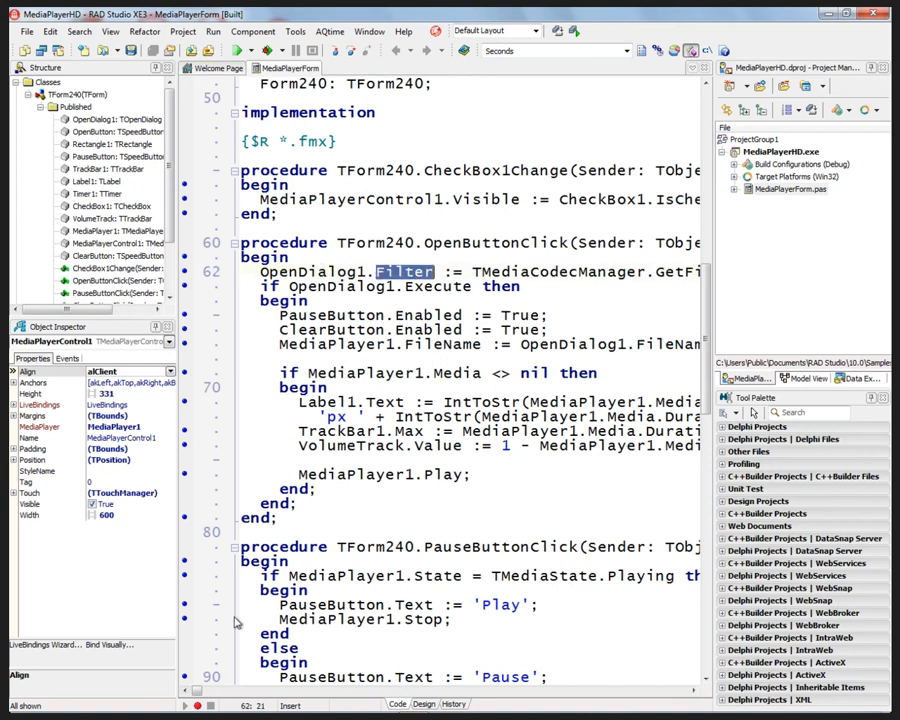
left_click(199, 690)
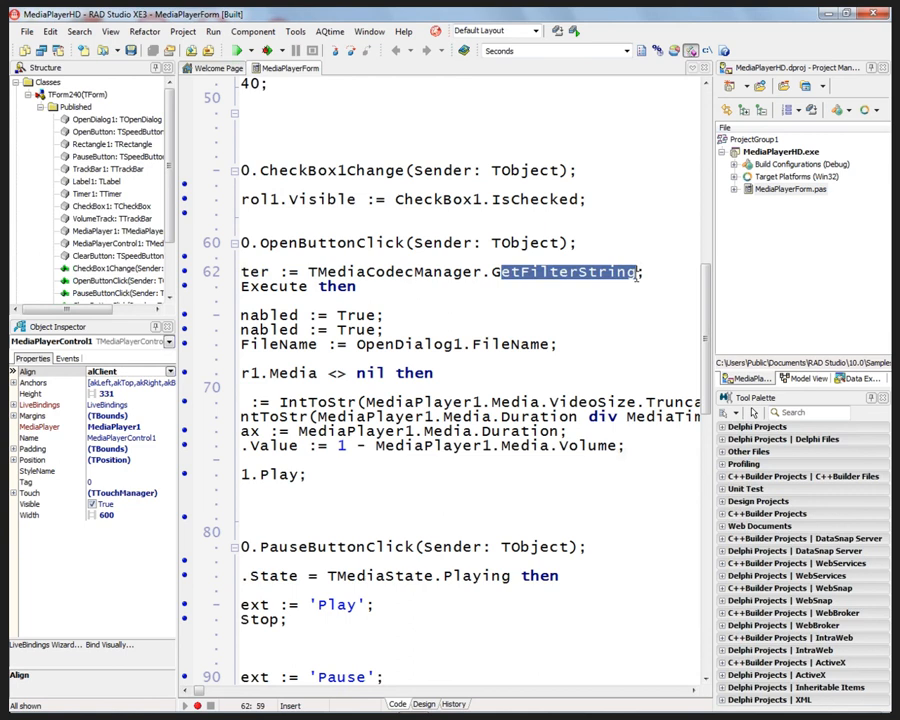
left_click(490, 271)
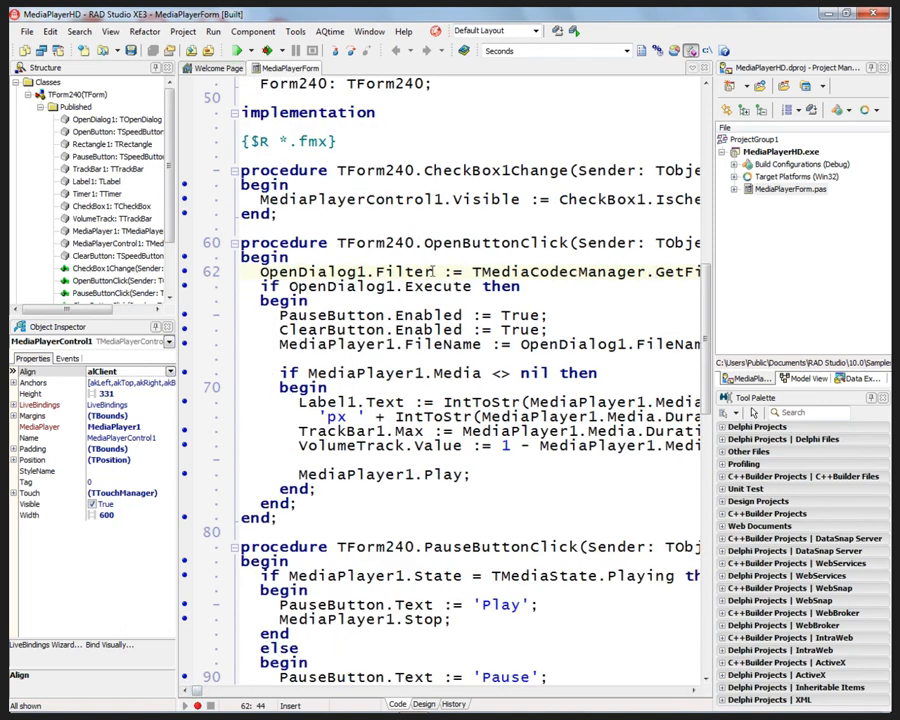
mouse_move(417, 271)
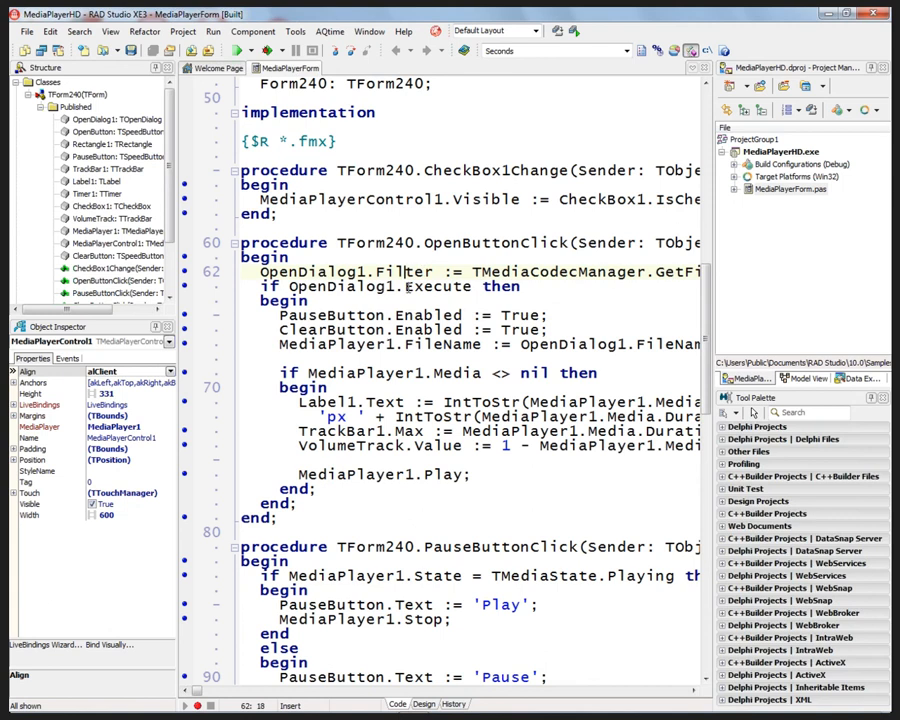
double_click(438, 287)
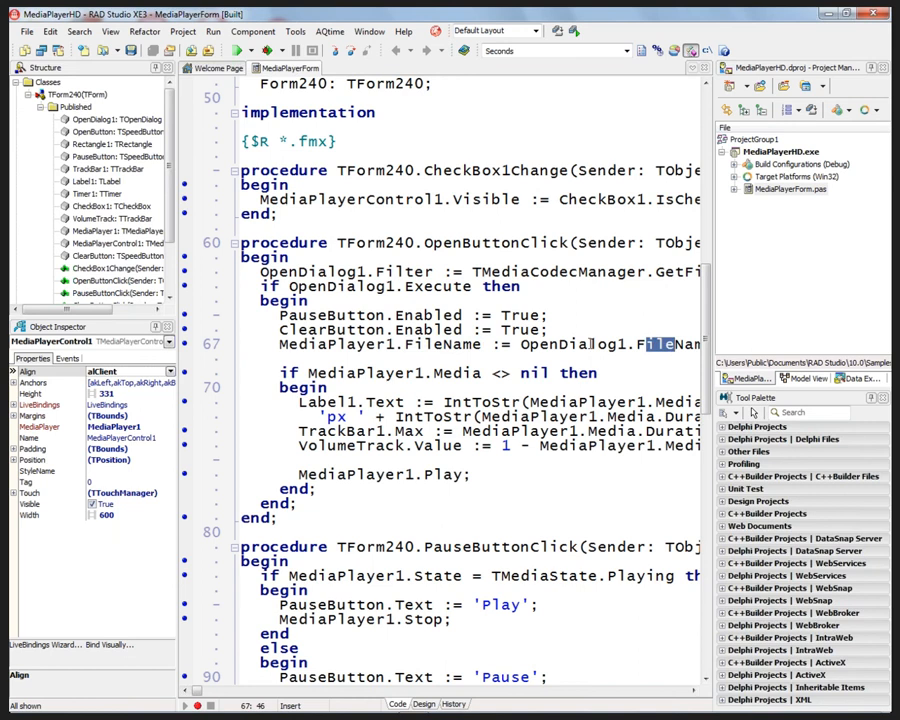
left_click(313, 373)
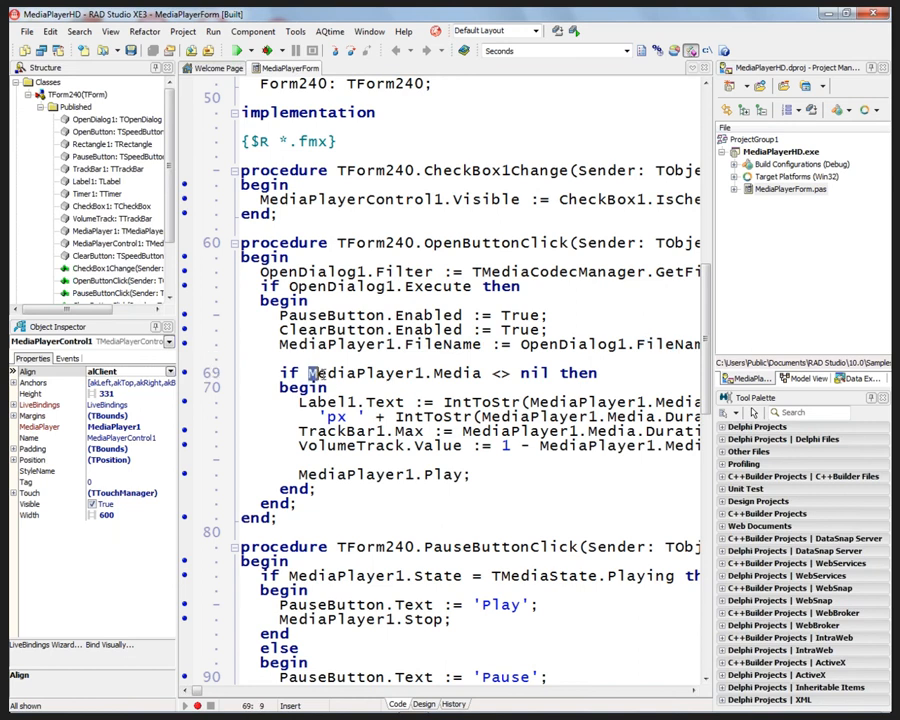
double_click(390, 373)
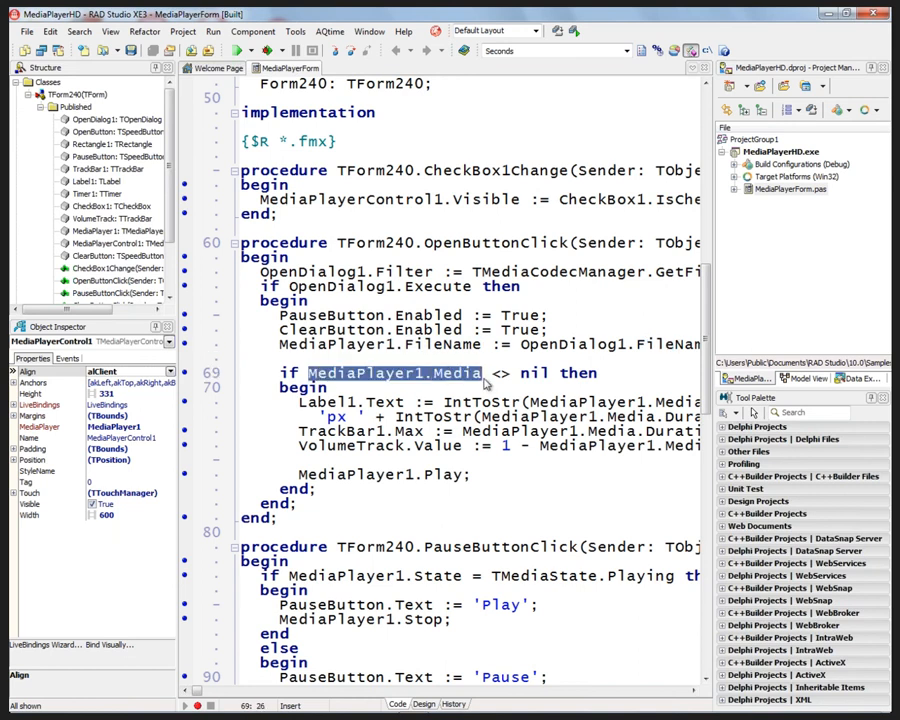
mouse_move(527, 380)
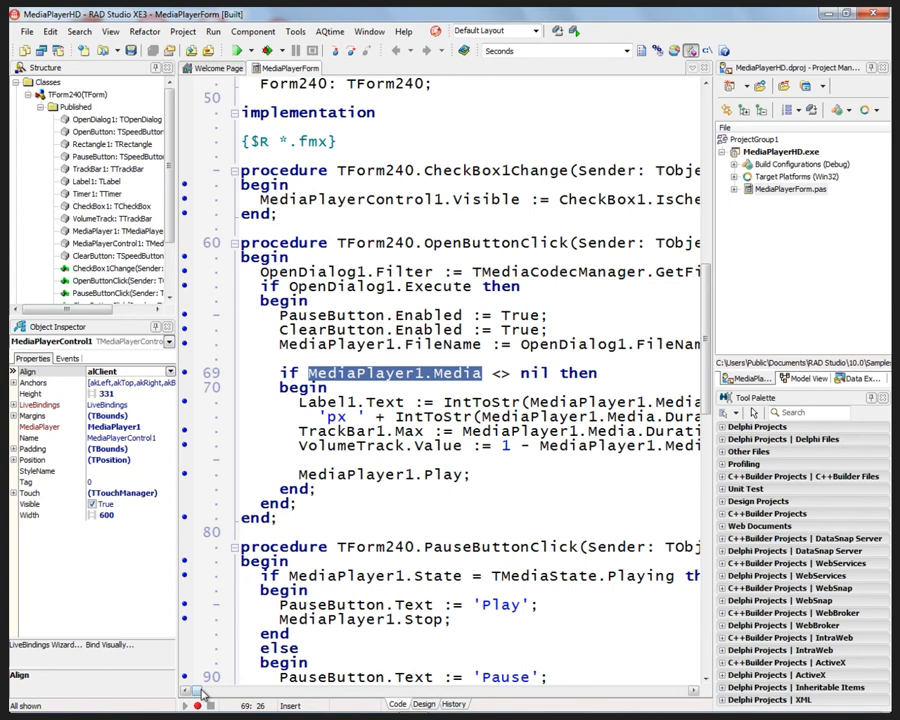
scroll("left", 3)
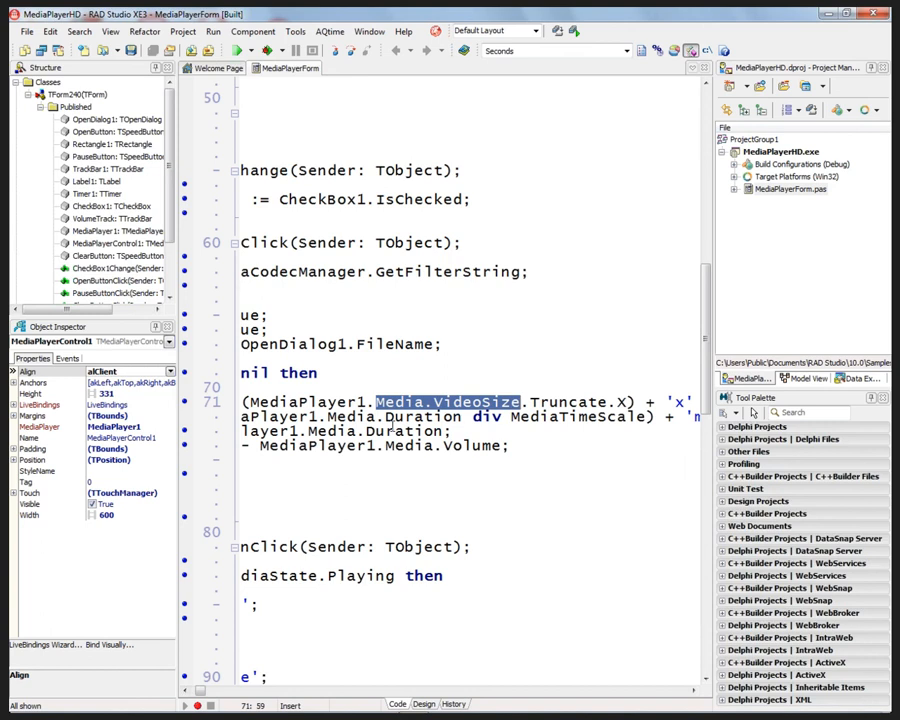
double_click(475, 445)
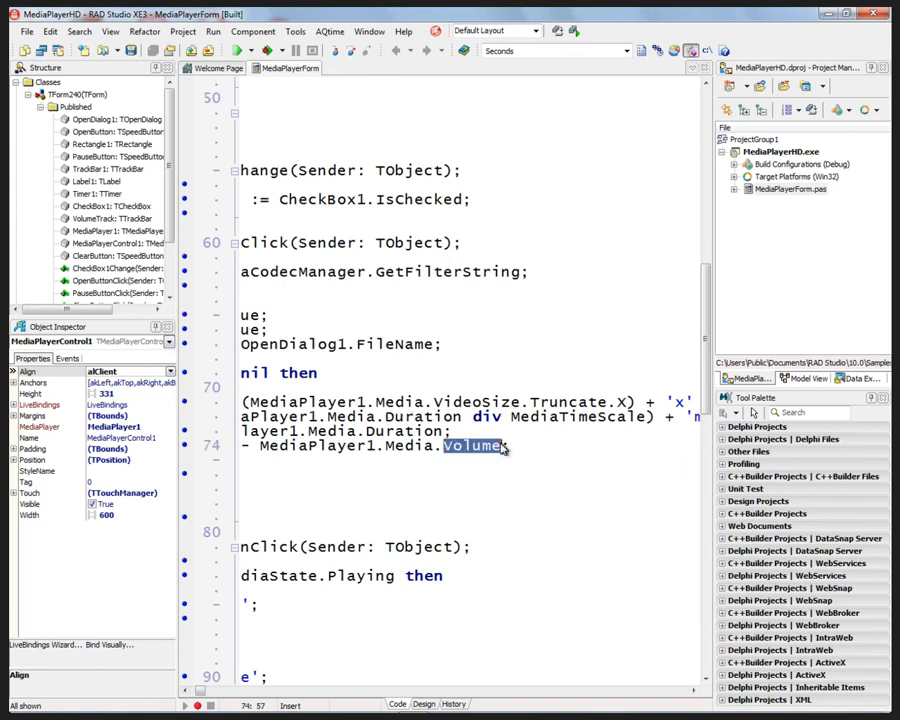
scroll("left", 3)
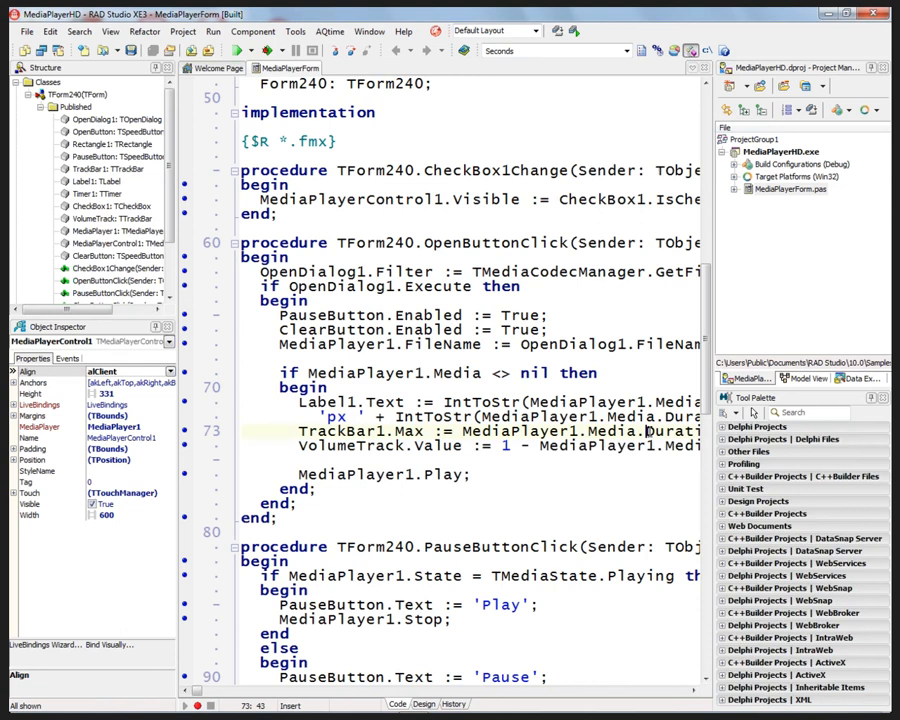
mouse_move(665, 431)
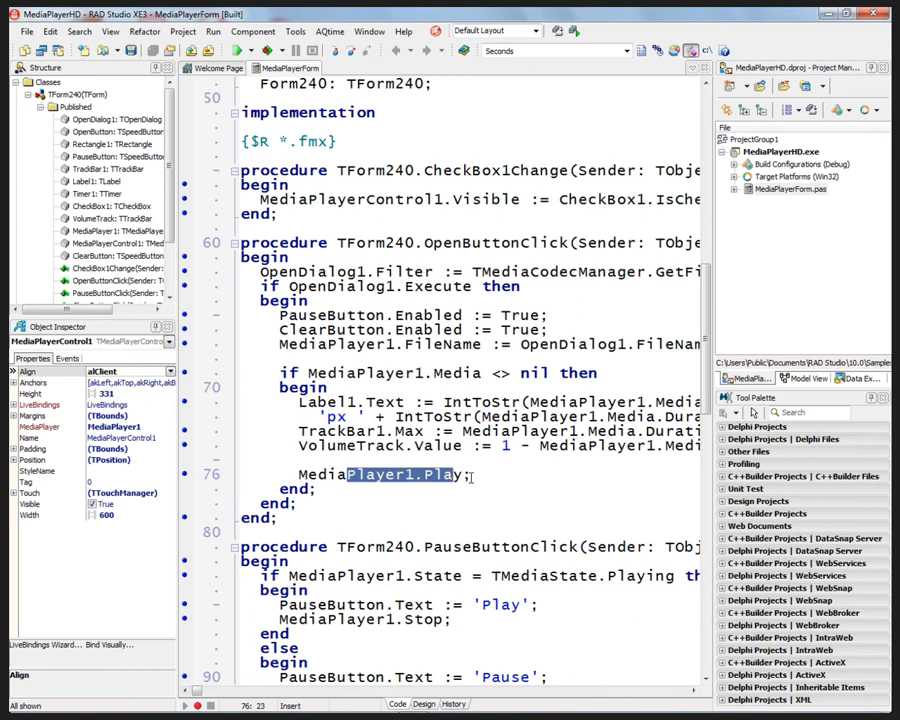
scroll("down", 3)
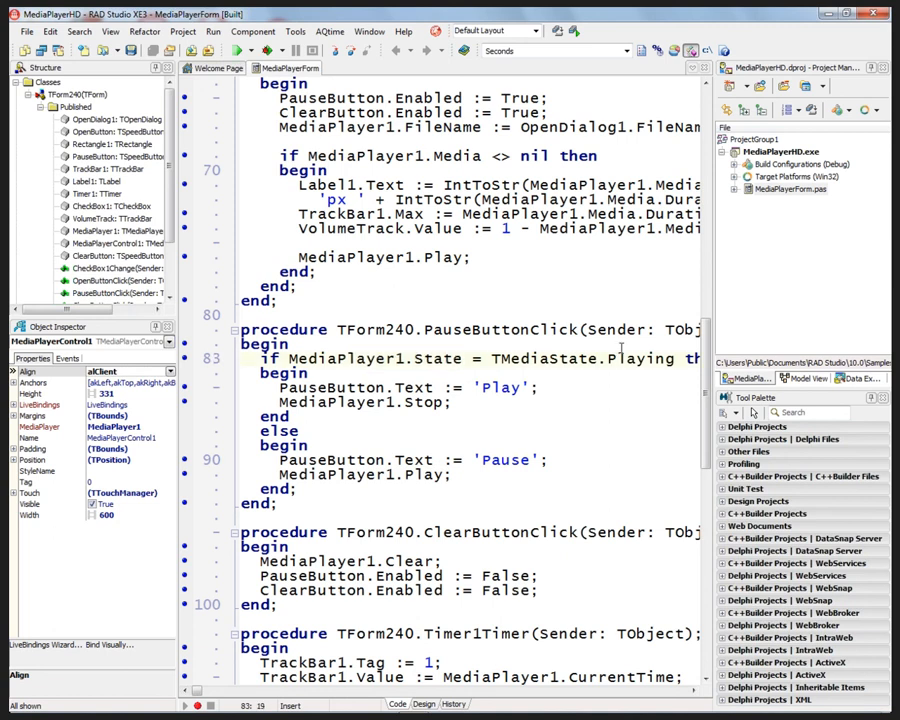
double_click(640, 358)
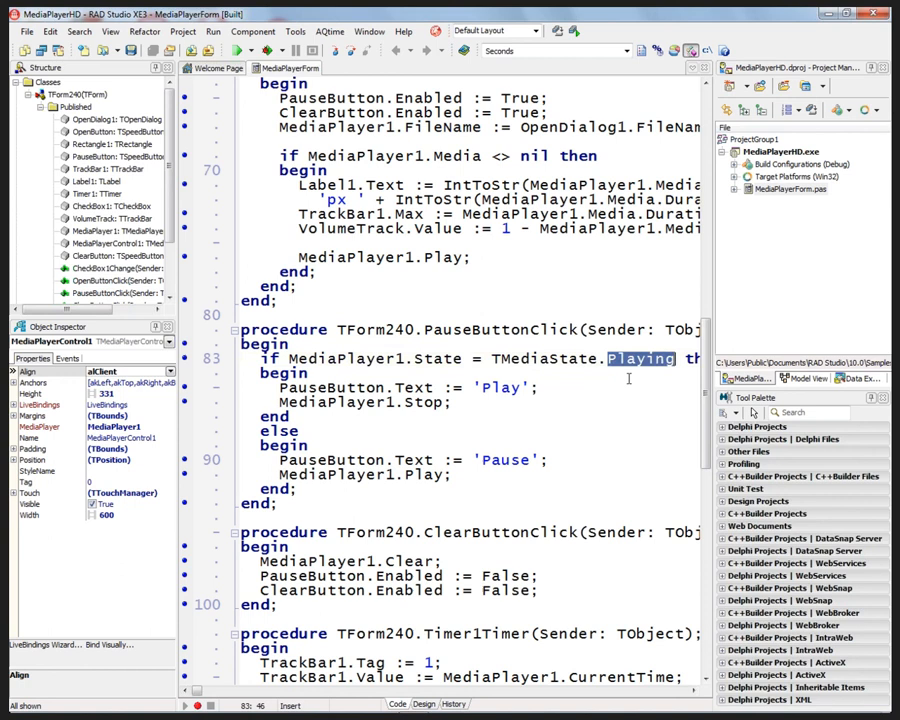
left_click(453, 402)
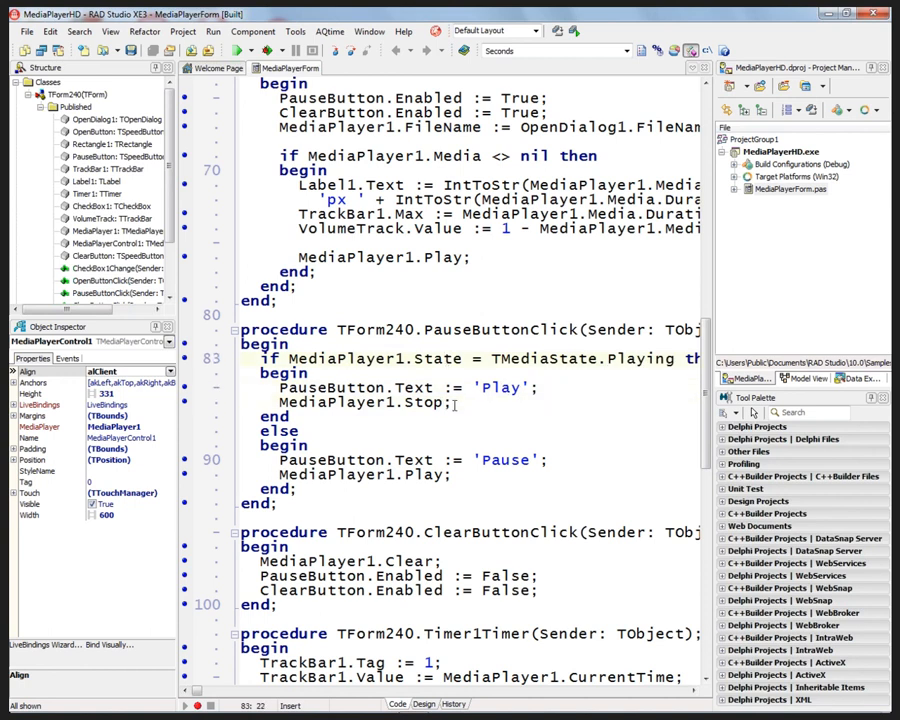
scroll("down", 3)
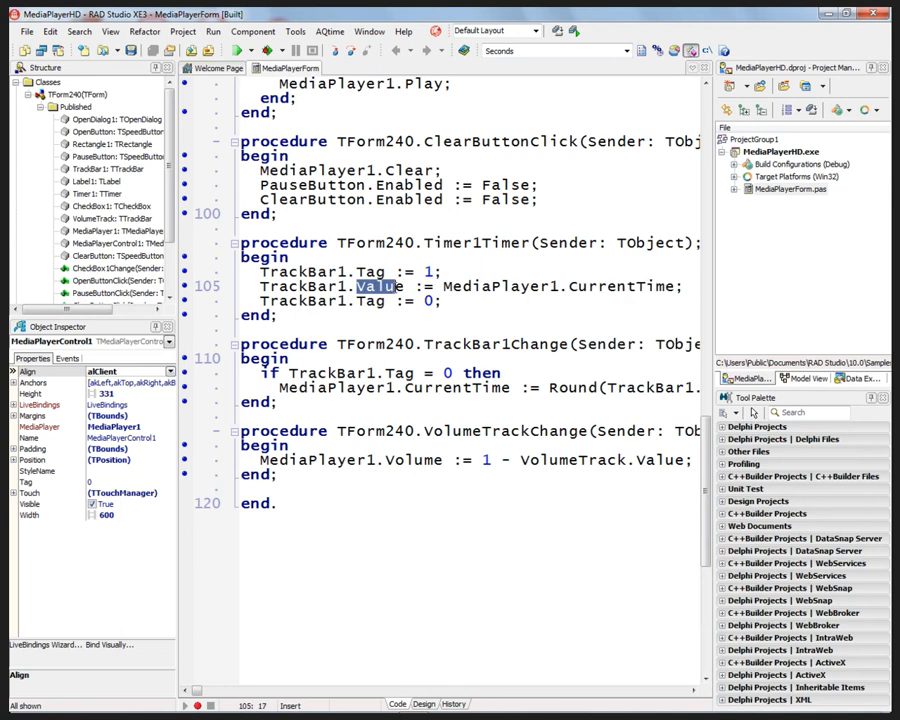
mouse_move(483, 430)
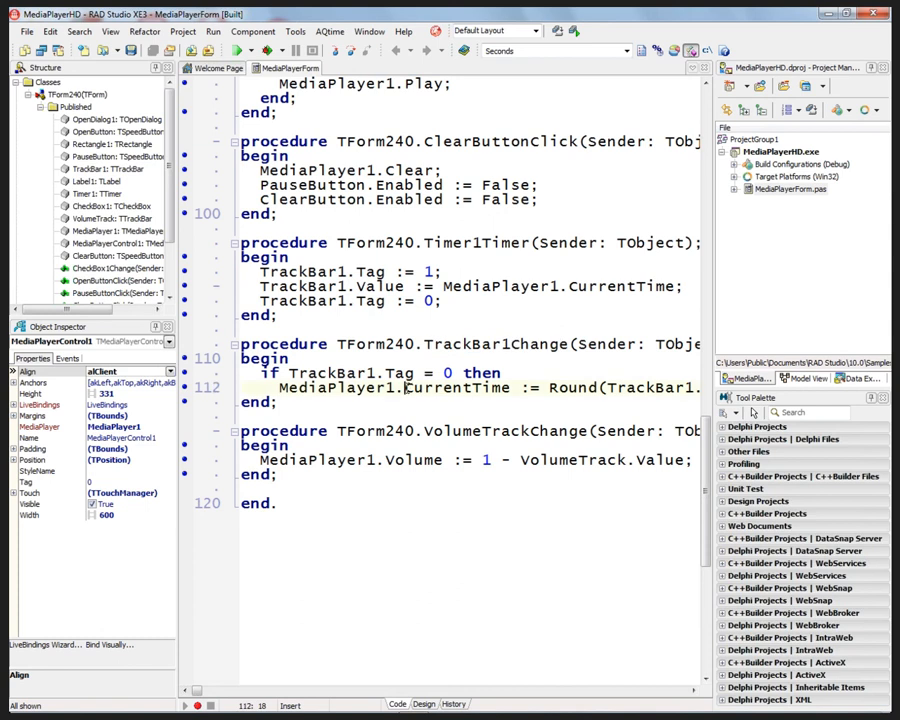
double_click(456, 388)
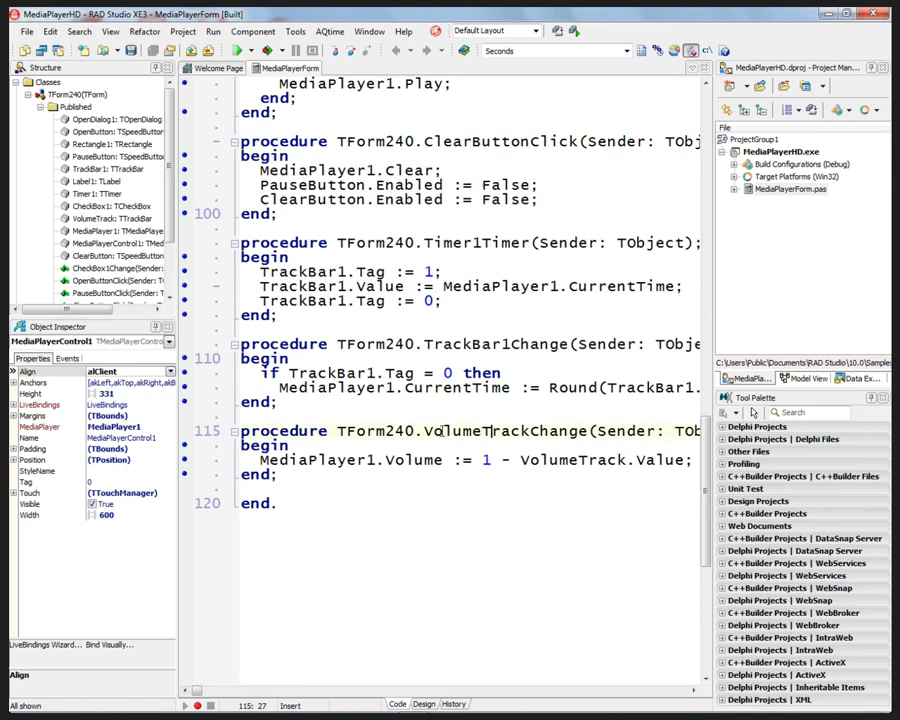
double_click(510, 430)
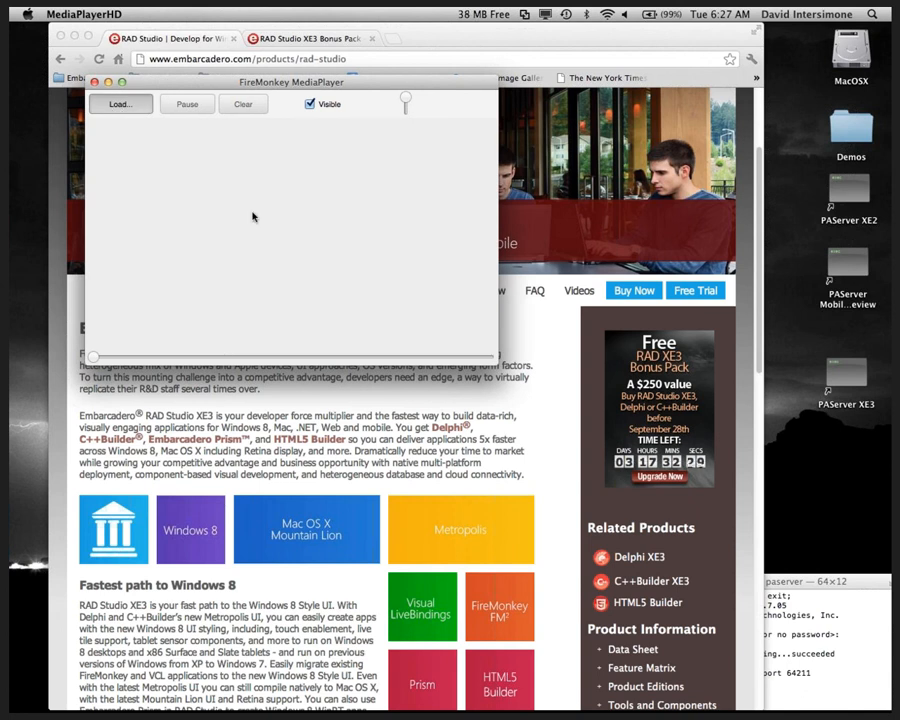
Step: Open the Mac app's Open file dialog through Load...
left_click(120, 104)
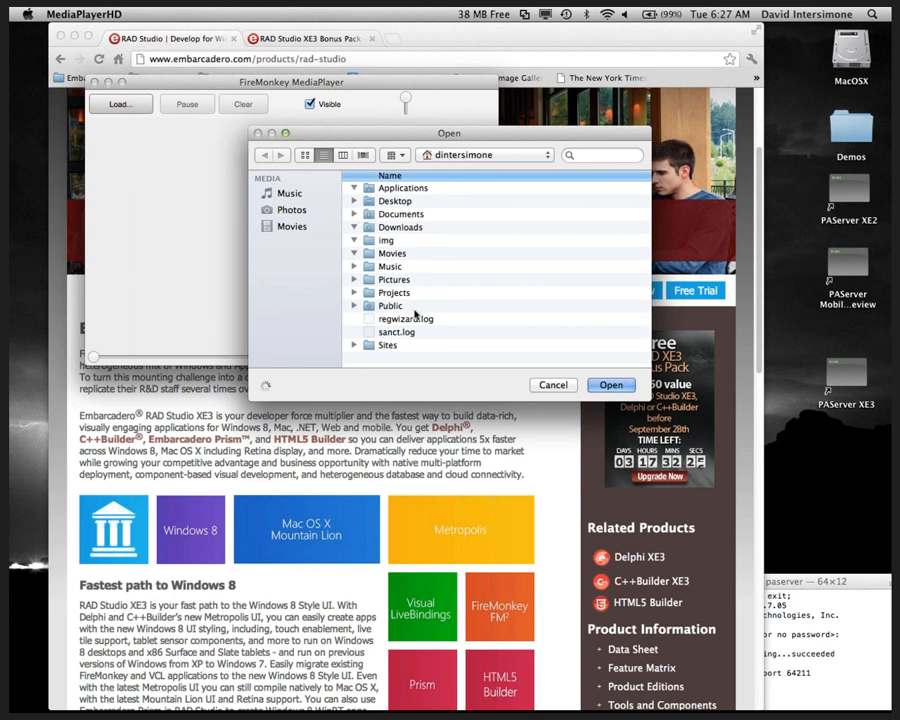
left_click(355, 253)
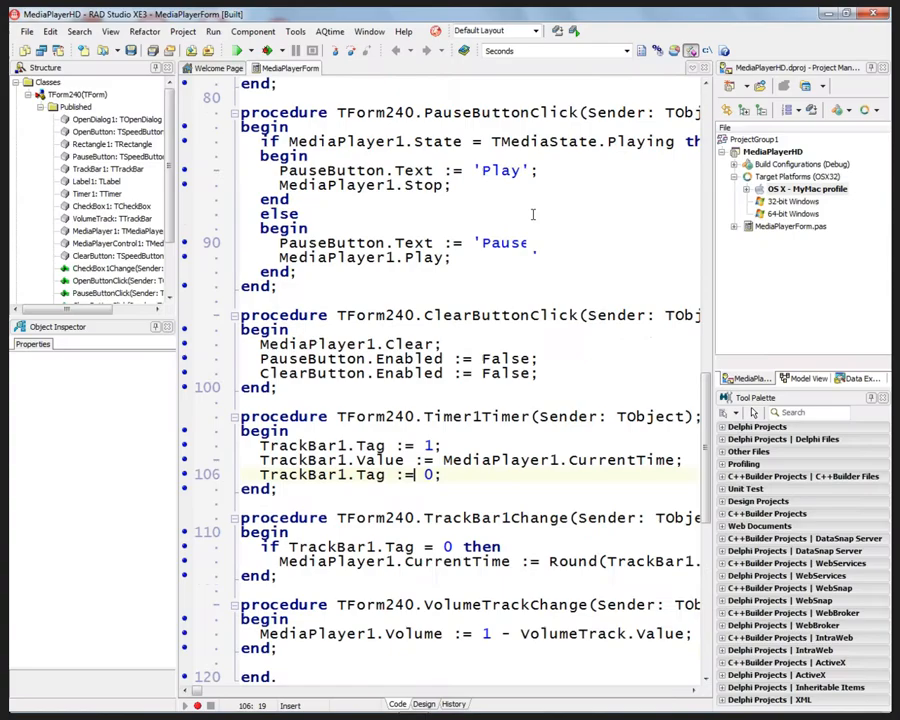
Step: Open FMX.Media from the uses clause, then FMX.Media.Mac.pas and FMX.Media.Win.pas from source\fmx
scroll("up", 3)
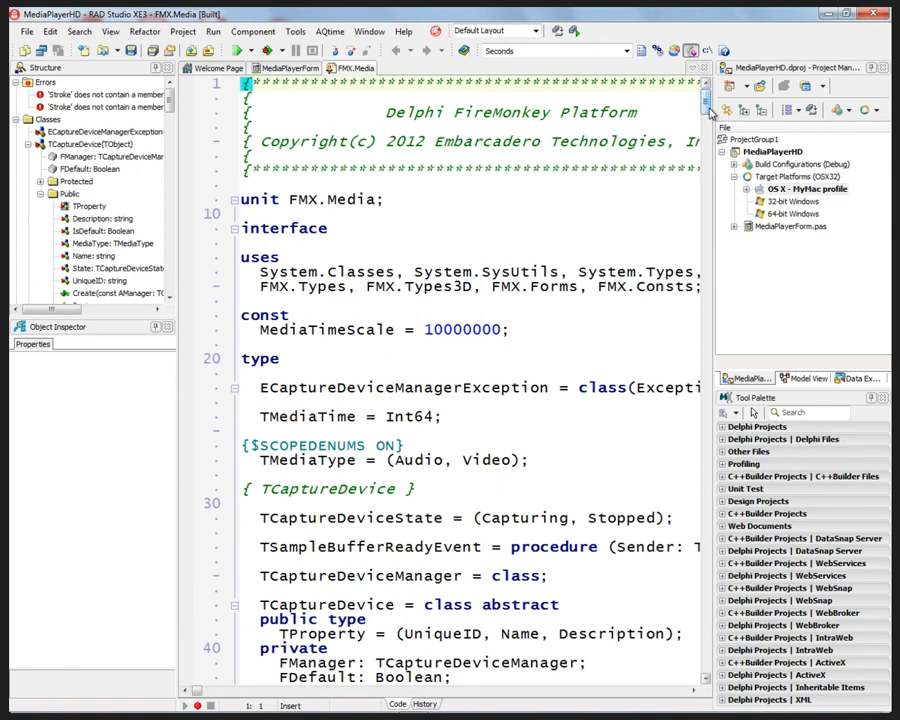
scroll("down", 3)
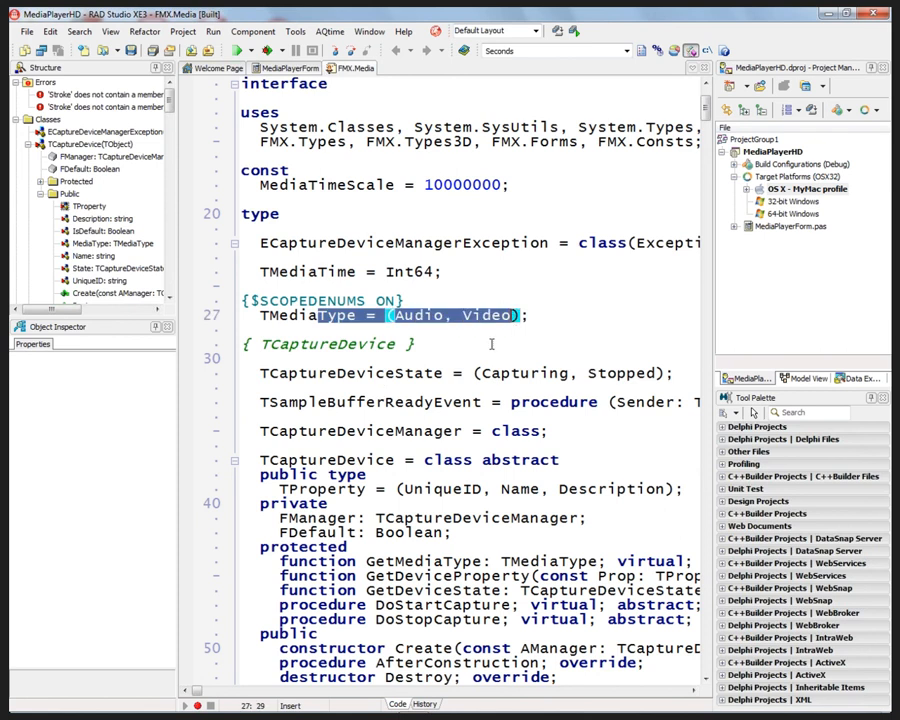
scroll("down", 3)
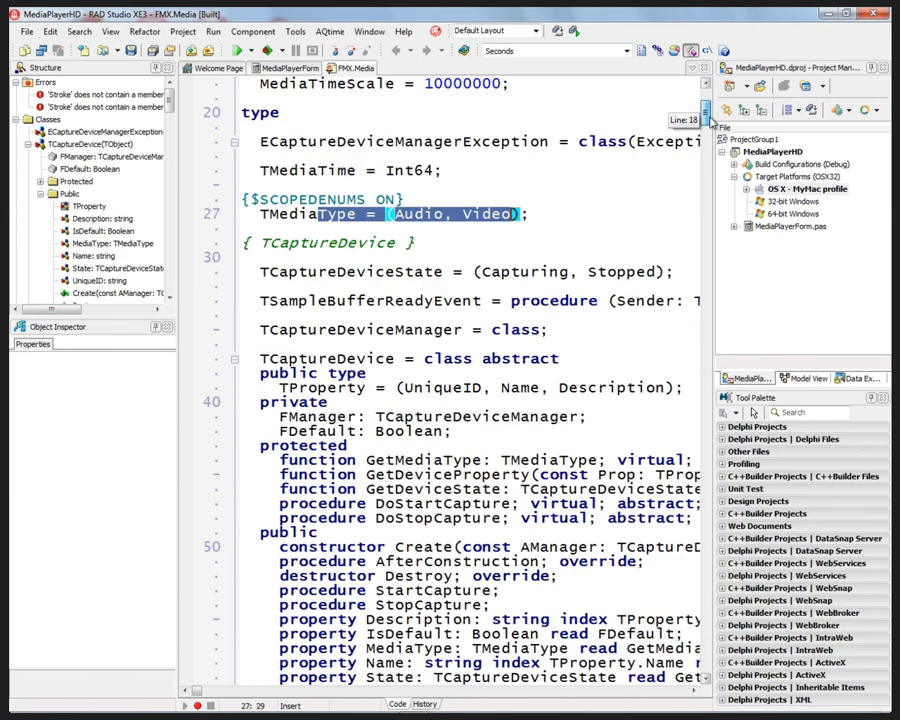
scroll("up", 3)
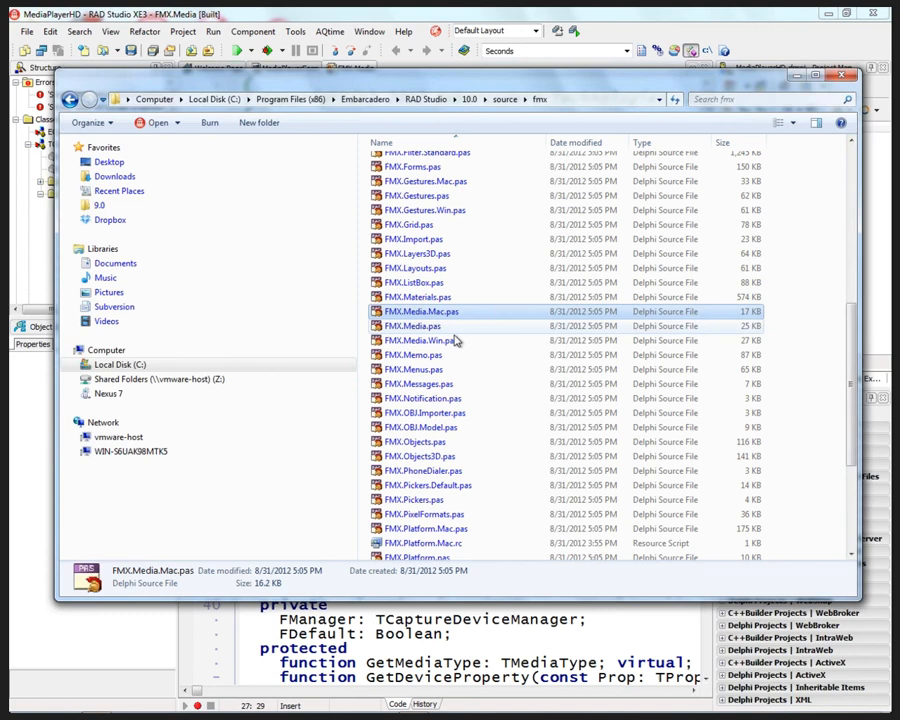
left_click(420, 340)
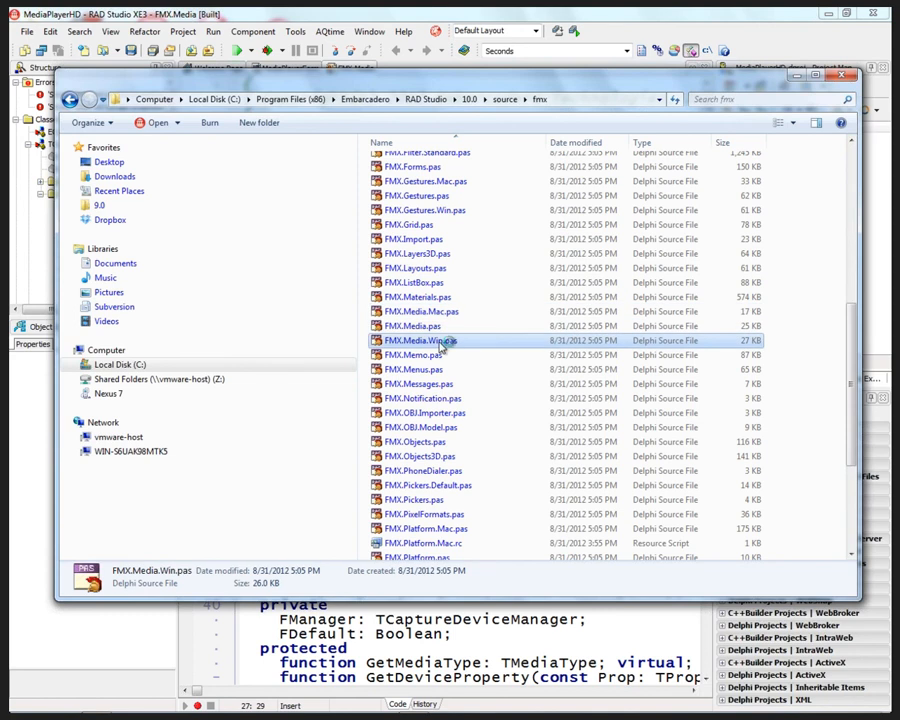
left_click(420, 311)
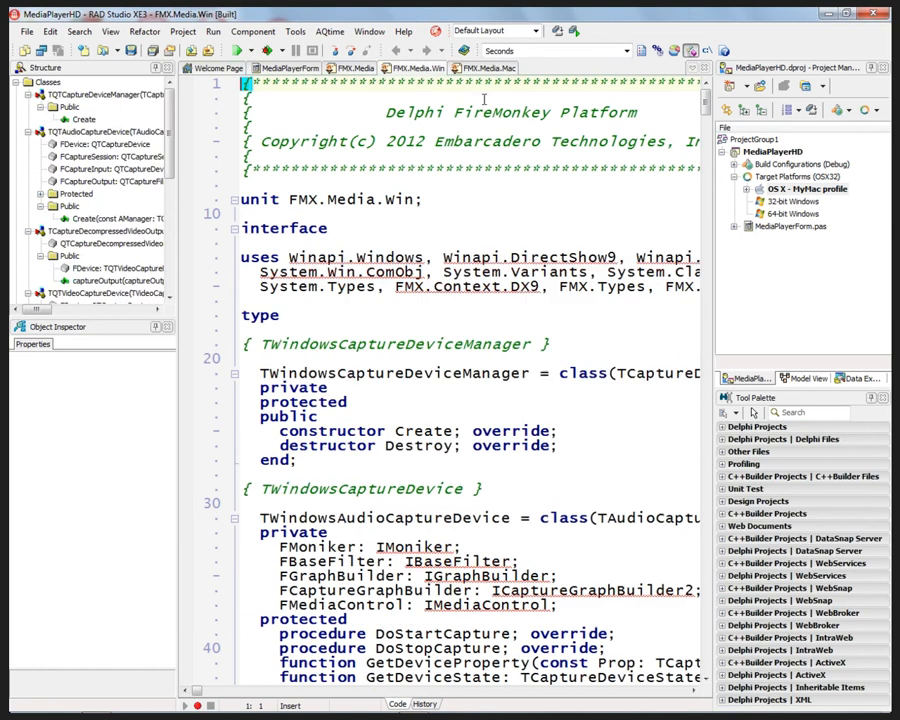
Step: Scroll FMX.Media.Win's initialization section to view codec registrations and their file extensions
scroll("down", 3)
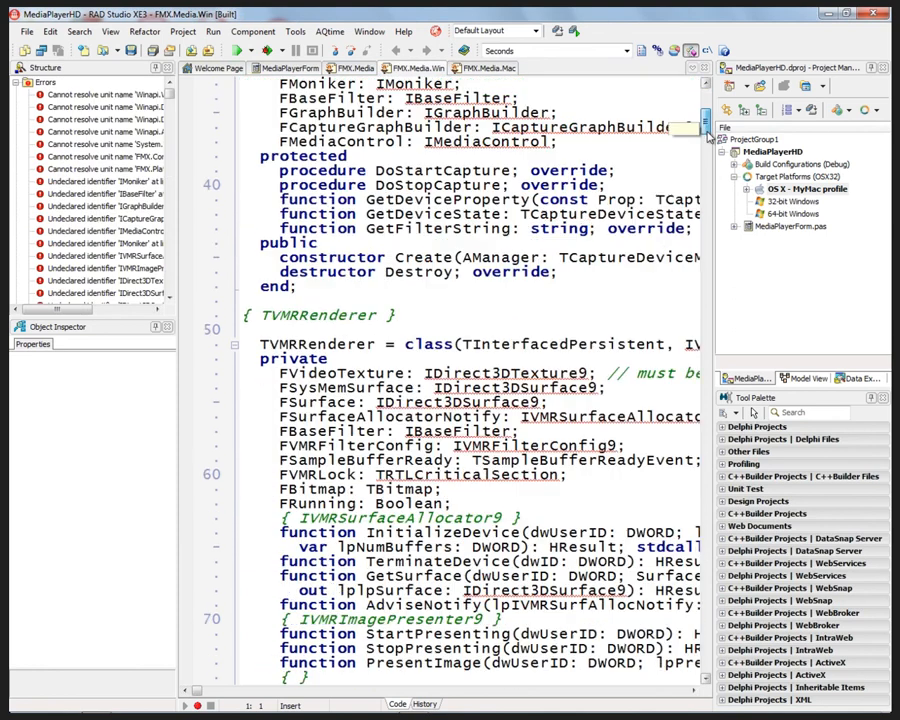
scroll("down", 3)
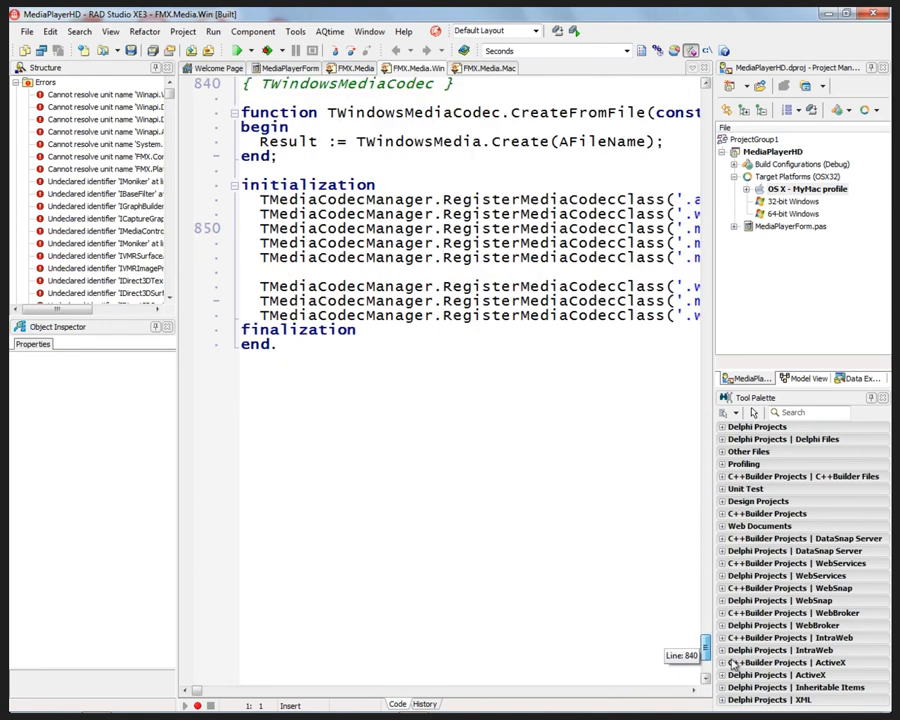
scroll("up", 3)
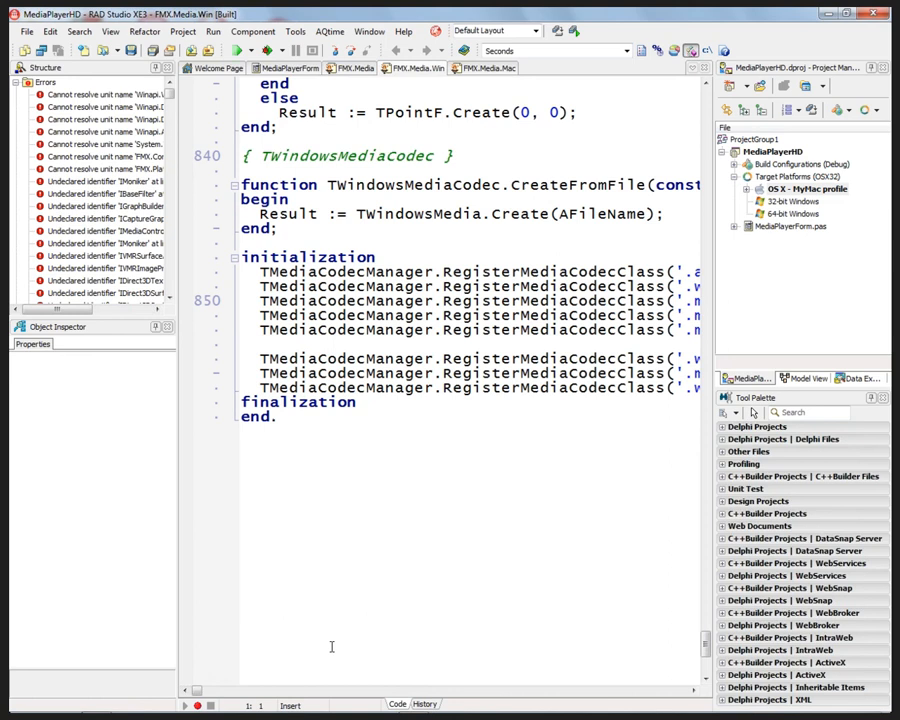
mouse_move(628, 270)
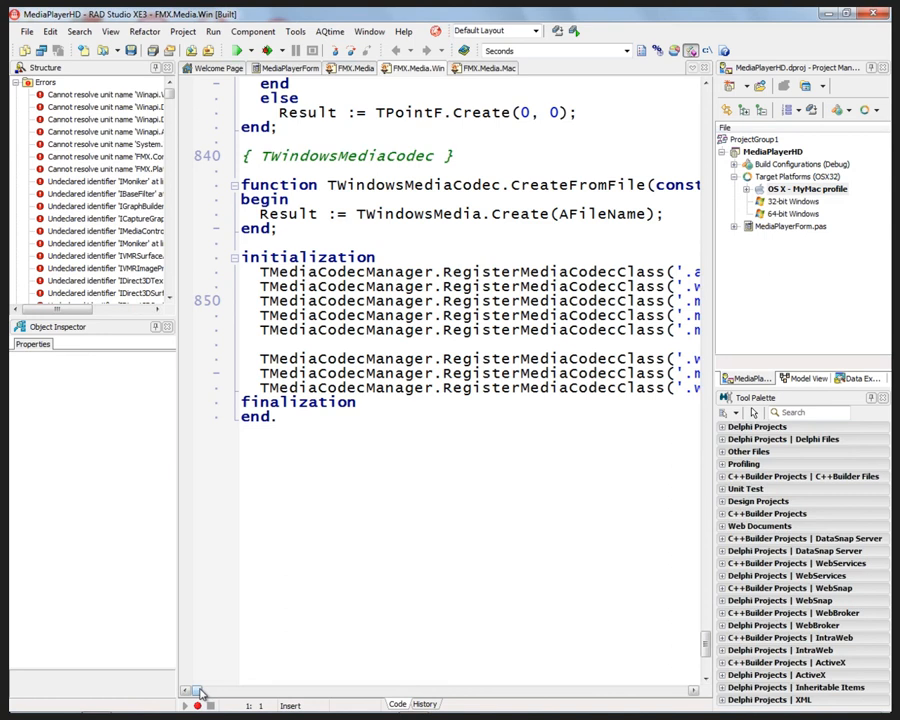
scroll("right", 3)
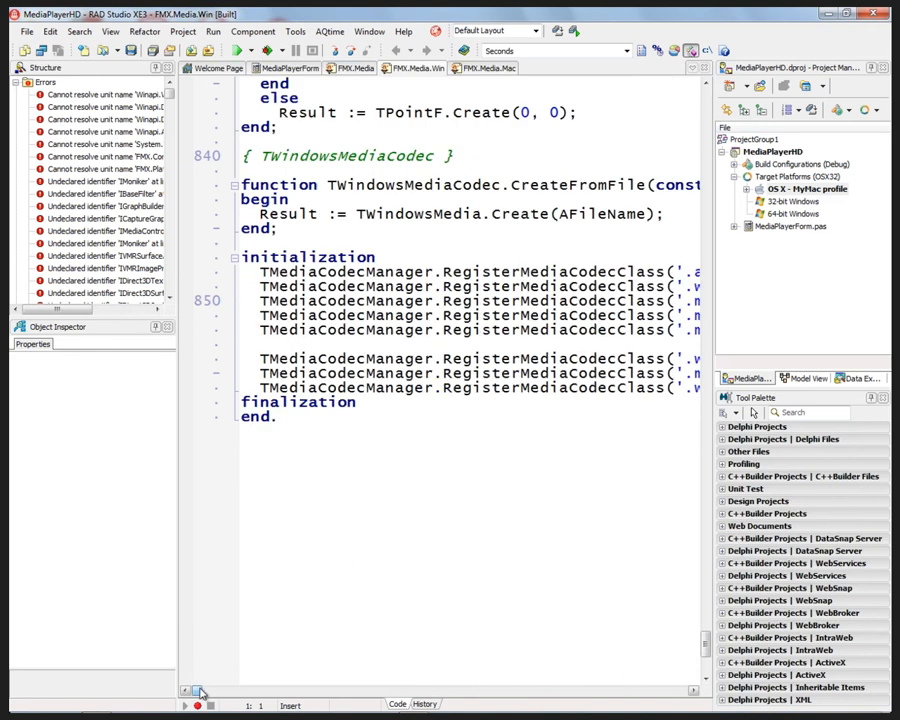
scroll("left", 3)
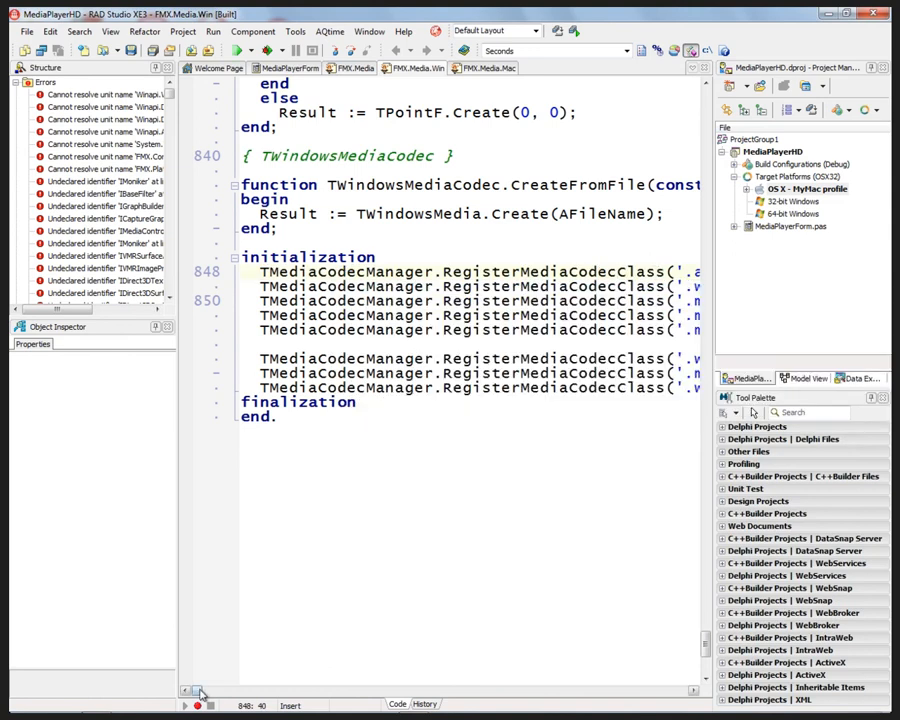
scroll("right", 3)
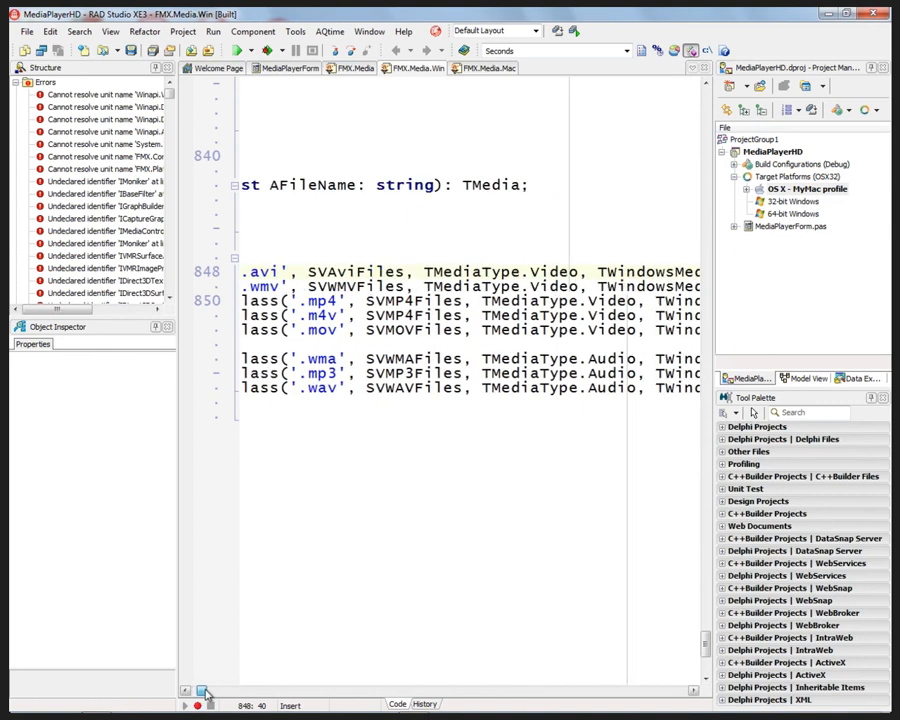
scroll("up", 3)
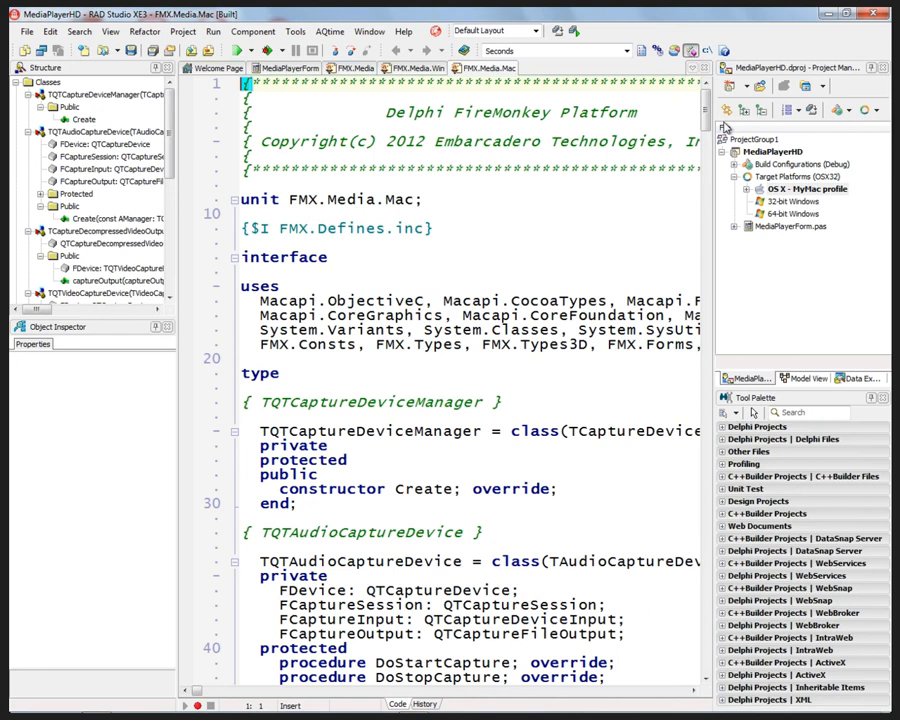
scroll("down", 3)
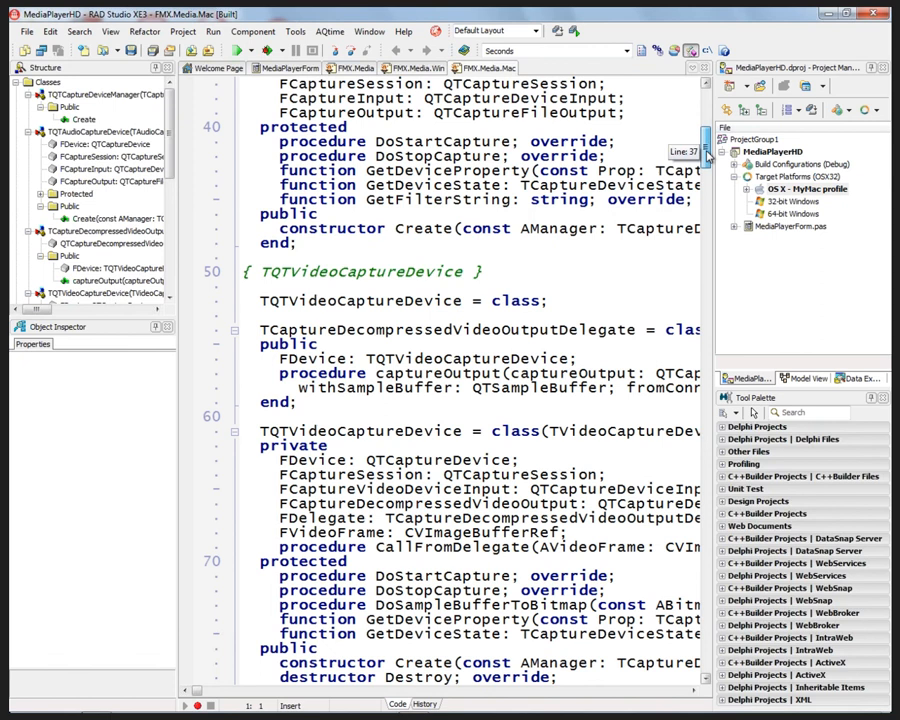
mouse_move(710, 165)
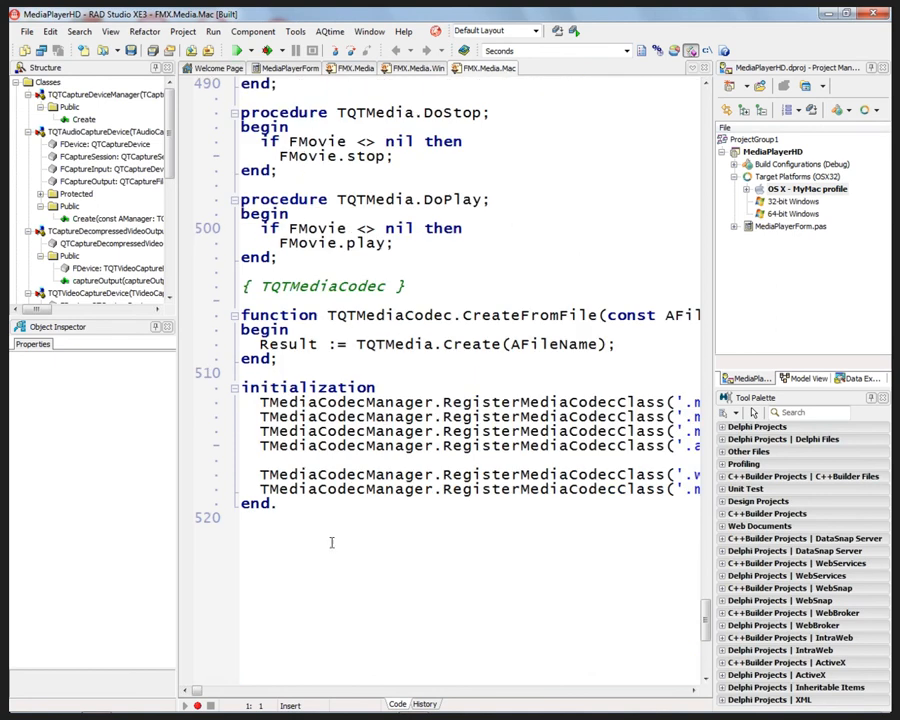
scroll("right", 3)
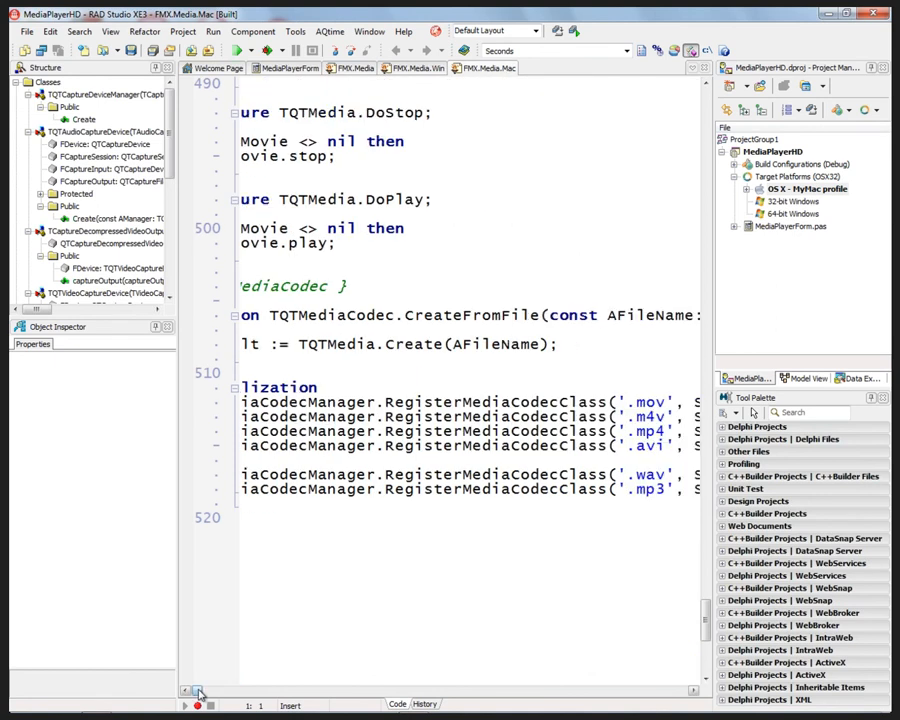